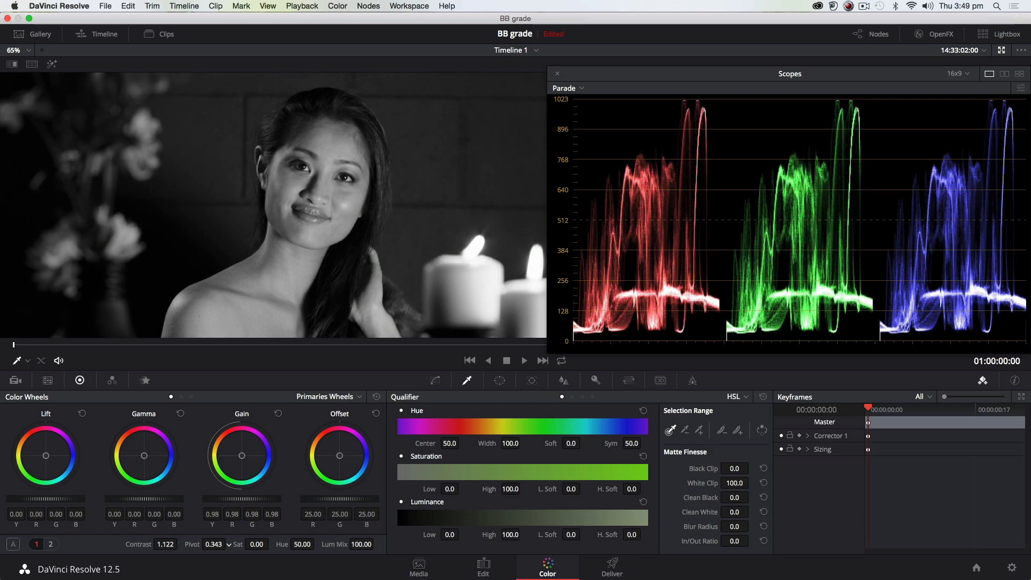
Reset the node's primary colour wheel correction so the portrait returns to full colour
{"action": "left_click_drag", "start_coordinate": [242, 455], "coordinate": [238, 453]}
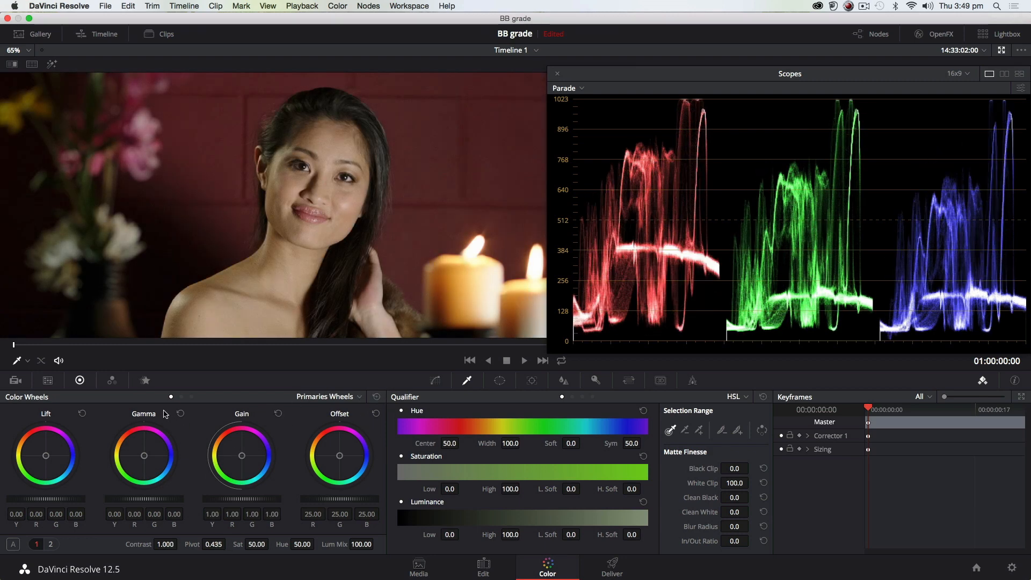
Switch the primaries palette to RGB Mixer and enable Monochrome to make the portrait black and white
{"action": "left_click", "coordinate": [111, 380]}
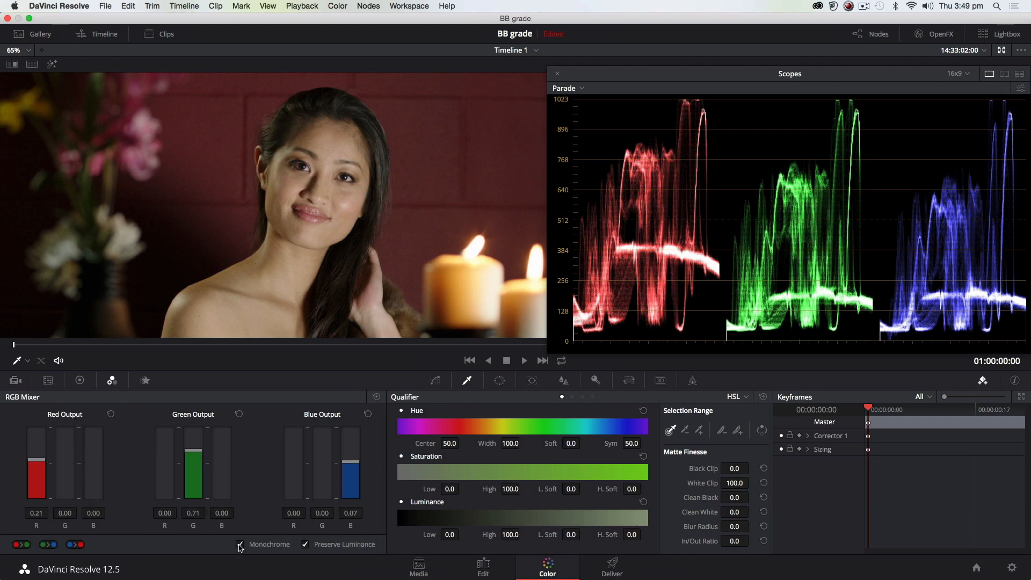
{"action": "left_click", "coordinate": [239, 543]}
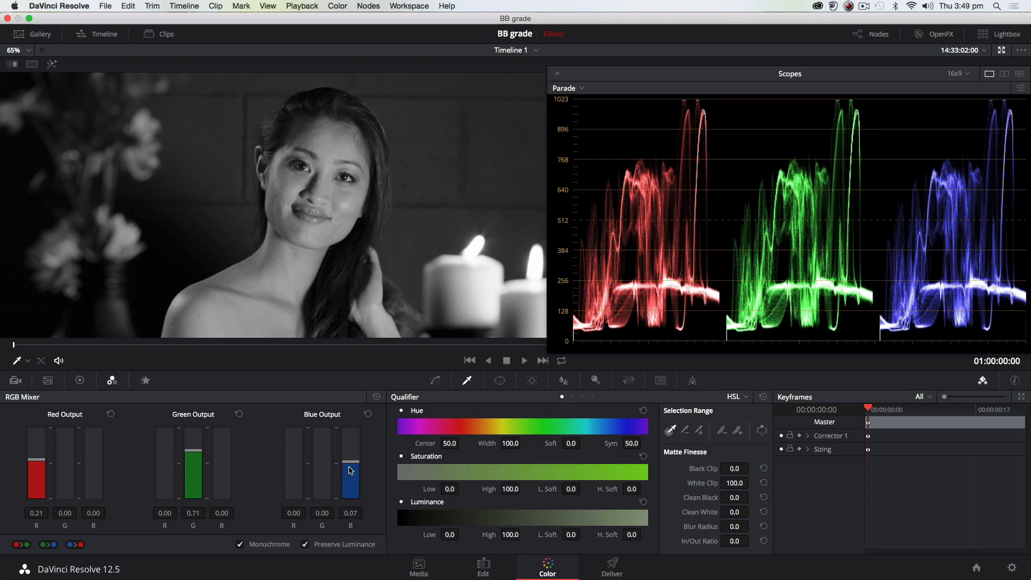
Test the blue output weight, pulling it strongly negative to darken blue areas then easing it back
{"action": "left_click_drag", "start_coordinate": [350, 470], "coordinate": [350, 461]}
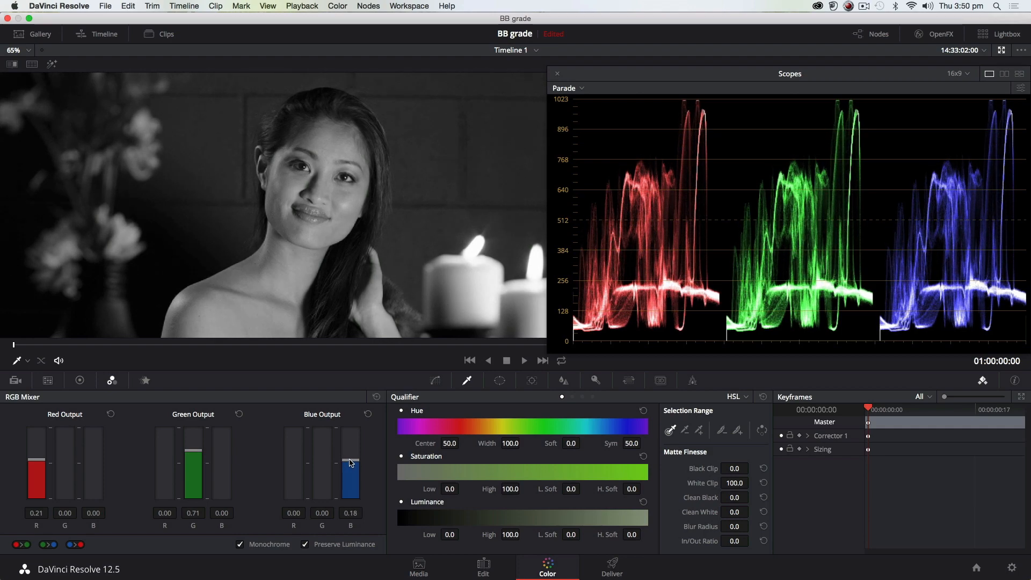
{"action": "left_click_drag", "start_coordinate": [350, 461], "coordinate": [347, 472]}
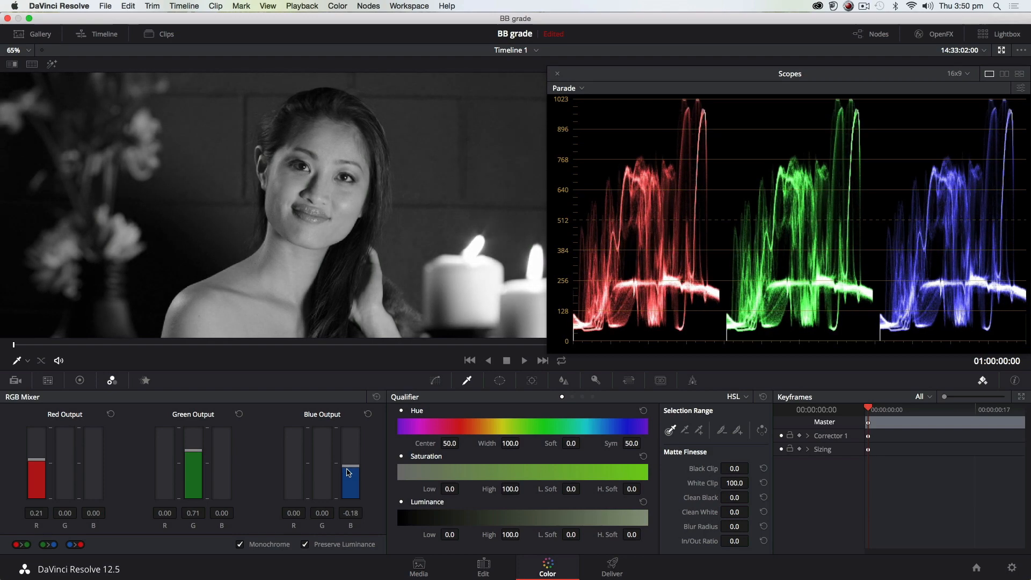
{"action": "left_click_drag", "start_coordinate": [349, 467], "coordinate": [349, 486]}
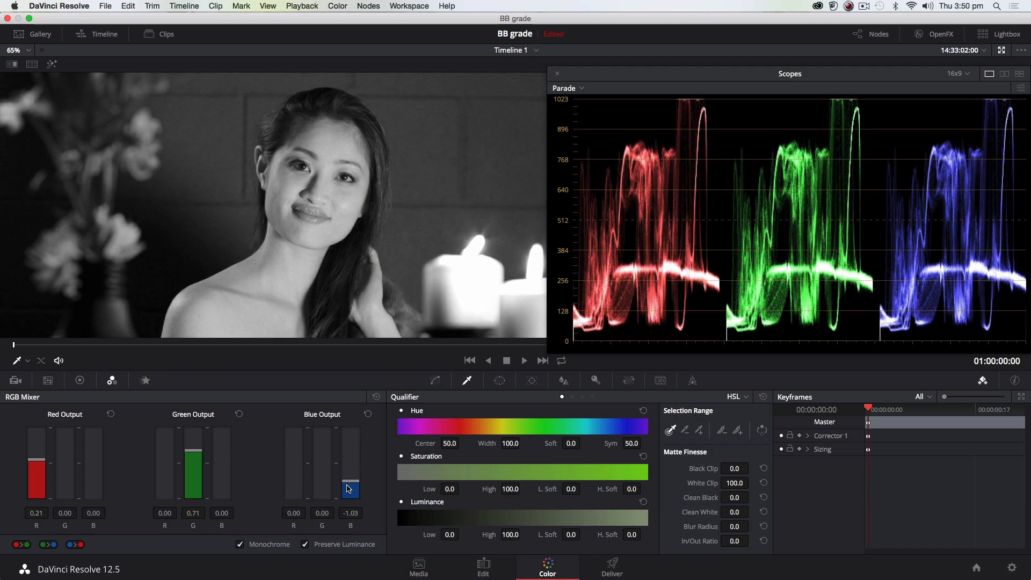
{"action": "left_click_drag", "start_coordinate": [349, 486], "coordinate": [349, 477]}
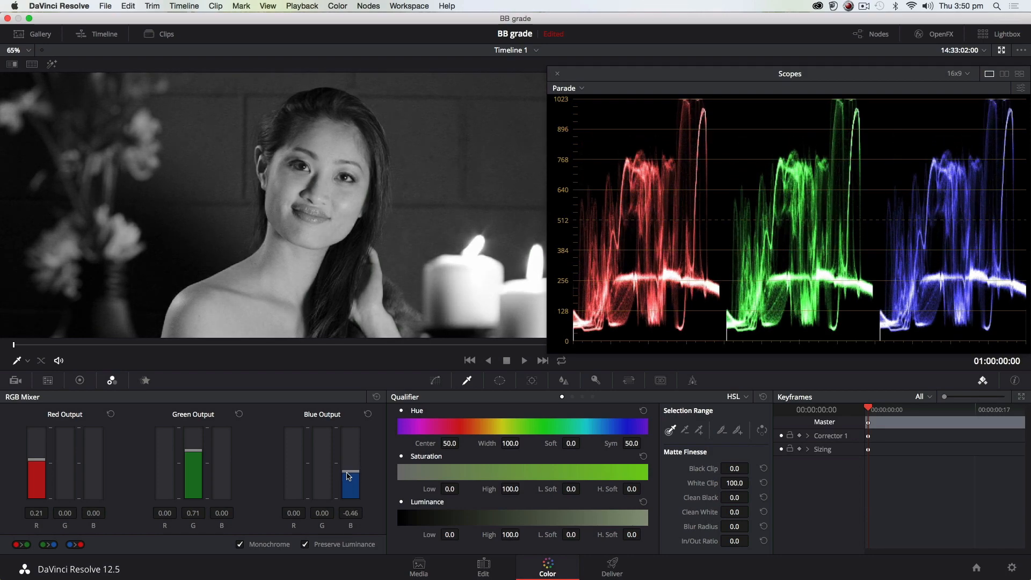
Adjust the red output weight up and down, then lower the green channel's contribution
{"action": "left_click_drag", "start_coordinate": [349, 477], "coordinate": [349, 464]}
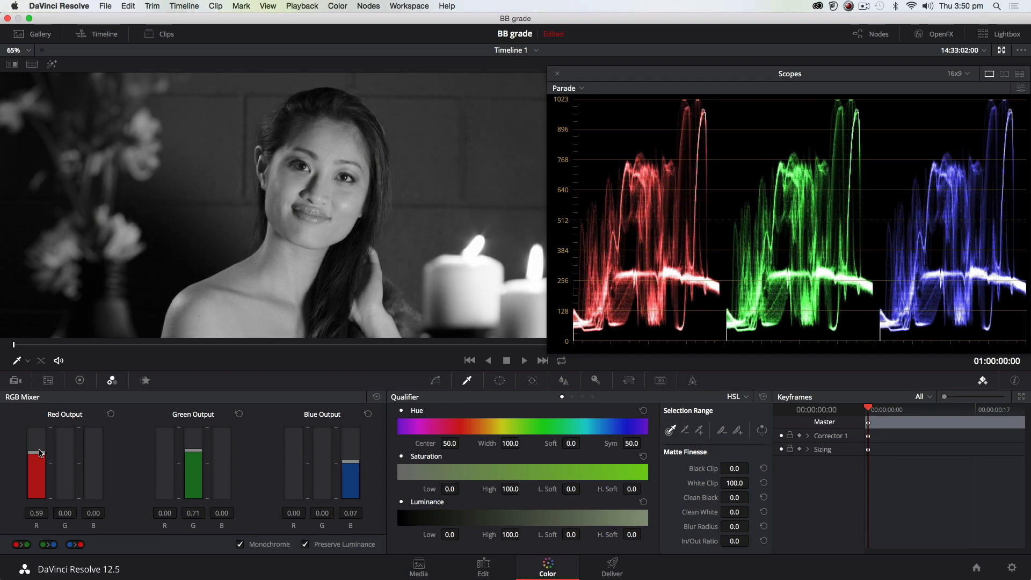
{"action": "left_click_drag", "start_coordinate": [36, 452], "coordinate": [36, 462]}
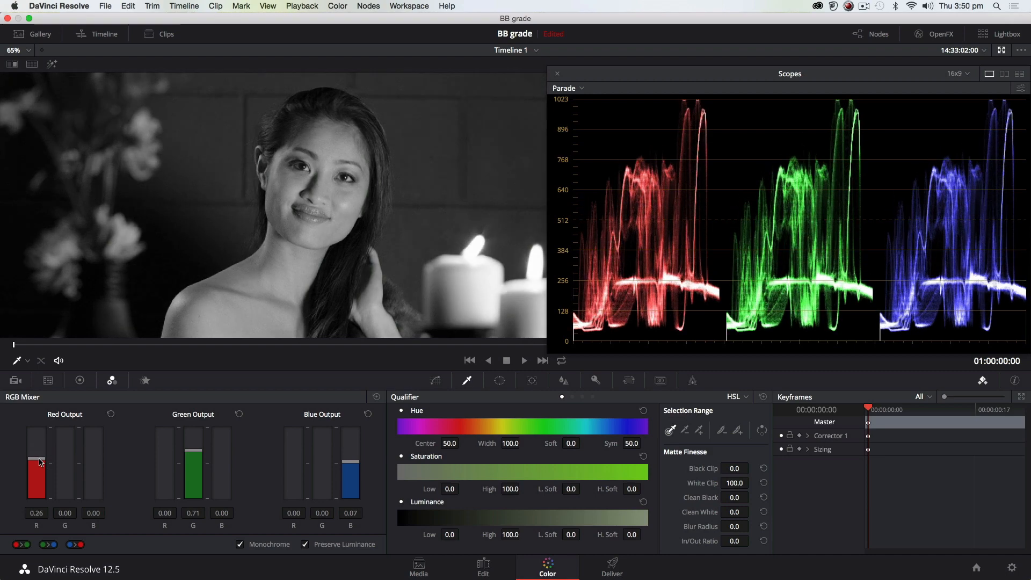
{"action": "left_click_drag", "start_coordinate": [36, 460], "coordinate": [36, 478]}
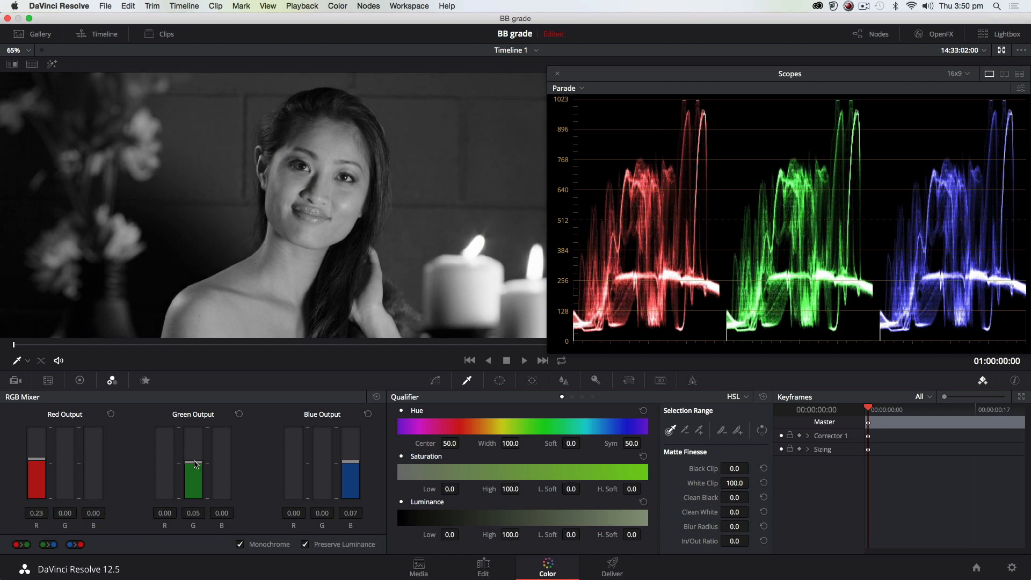
{"action": "left_click_drag", "start_coordinate": [193, 450], "coordinate": [192, 464]}
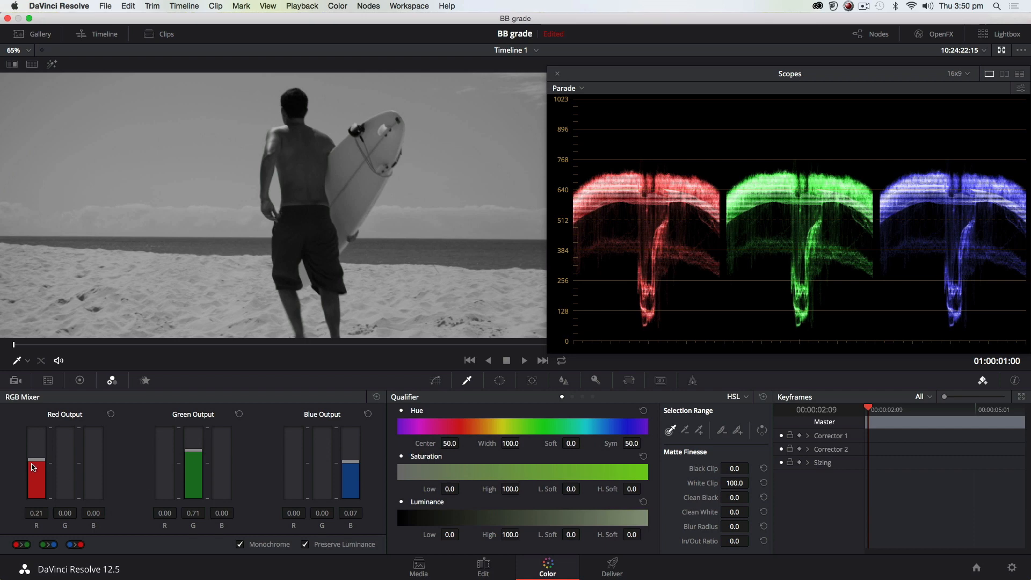
On the surfer clip, push the red weight to 2.00 and settle blue around 1.18
{"action": "left_click_drag", "start_coordinate": [37, 467], "coordinate": [36, 434]}
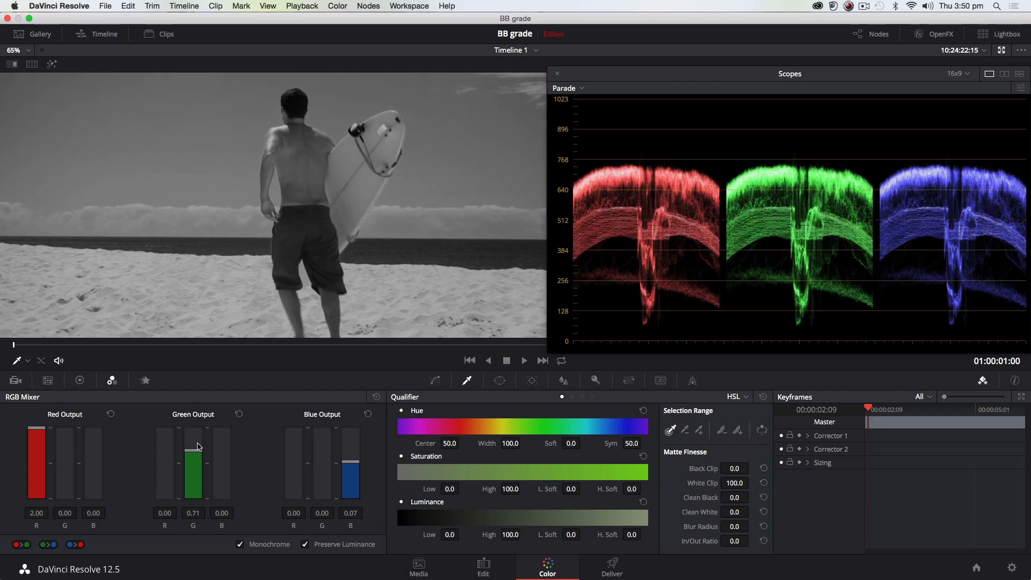
{"action": "left_click_drag", "start_coordinate": [350, 455], "coordinate": [351, 480]}
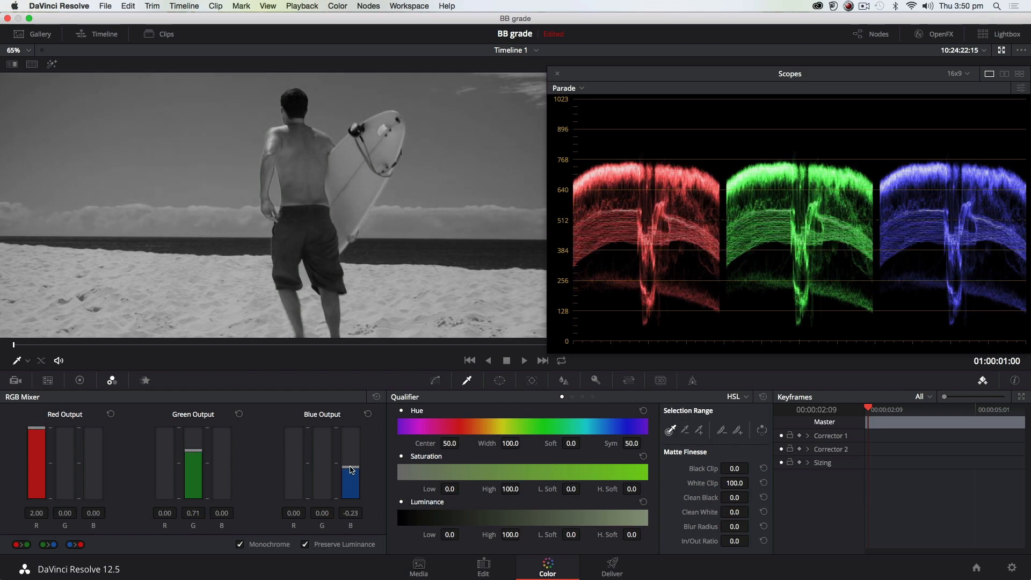
{"action": "left_click_drag", "start_coordinate": [350, 470], "coordinate": [350, 441]}
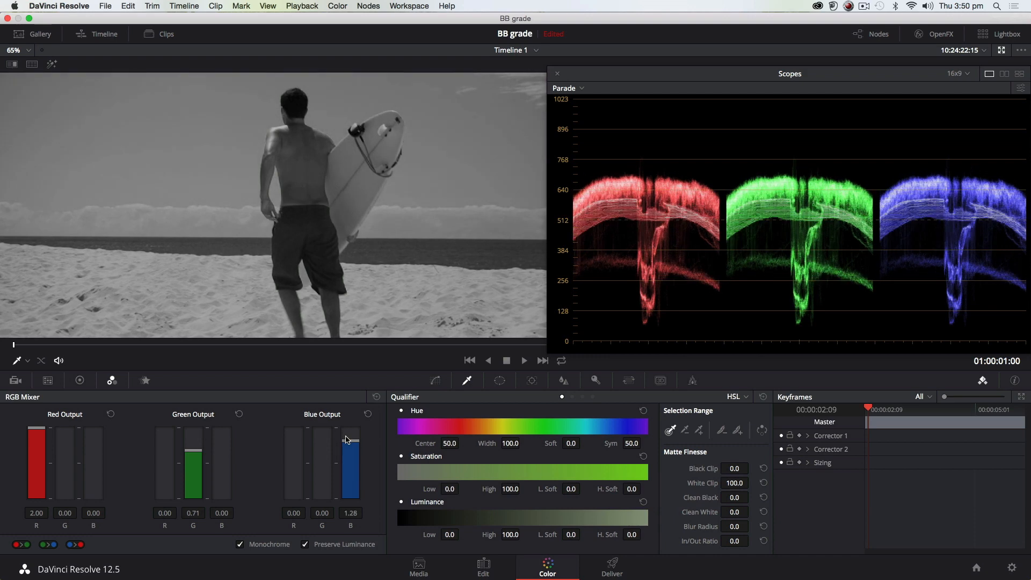
{"action": "left_click_drag", "start_coordinate": [350, 437], "coordinate": [350, 447]}
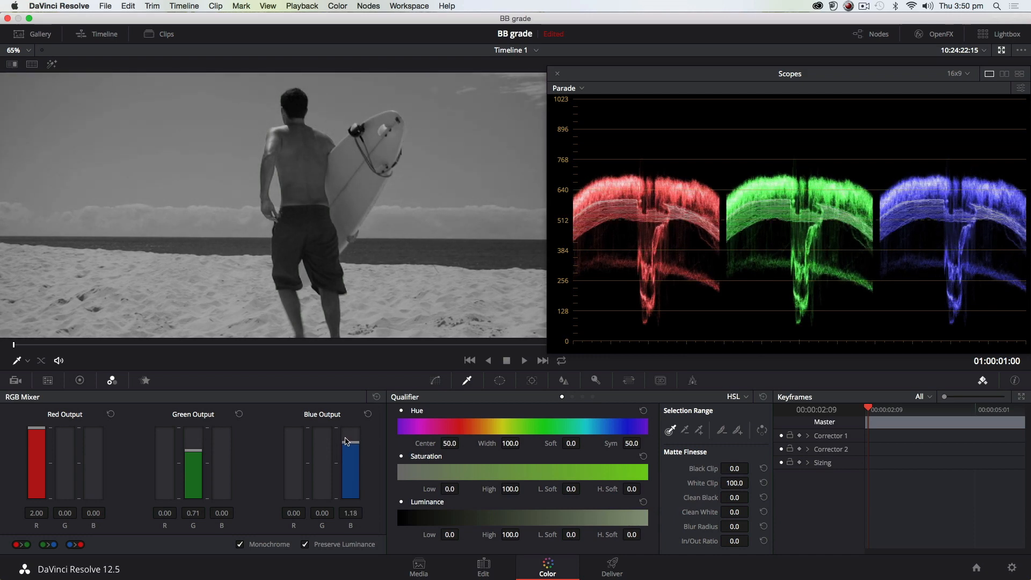